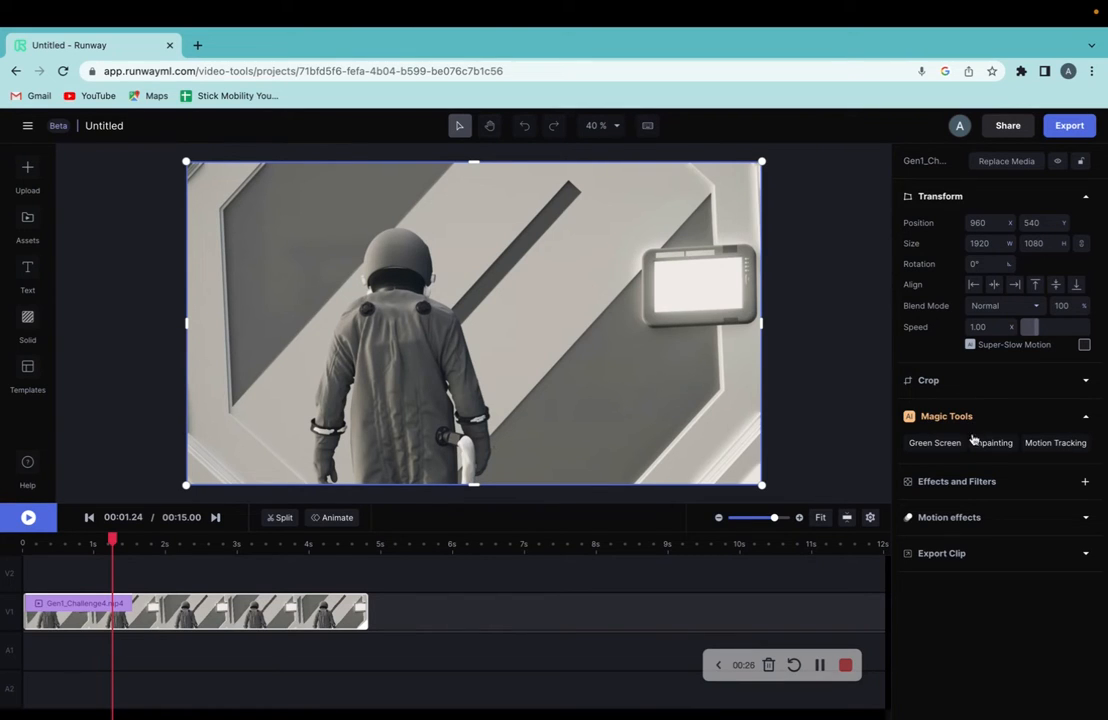
- Launch Inpainting on the astronaut clip and raise the Brush Size to about 60
{"action": "left_click", "coordinate": [992, 442]}
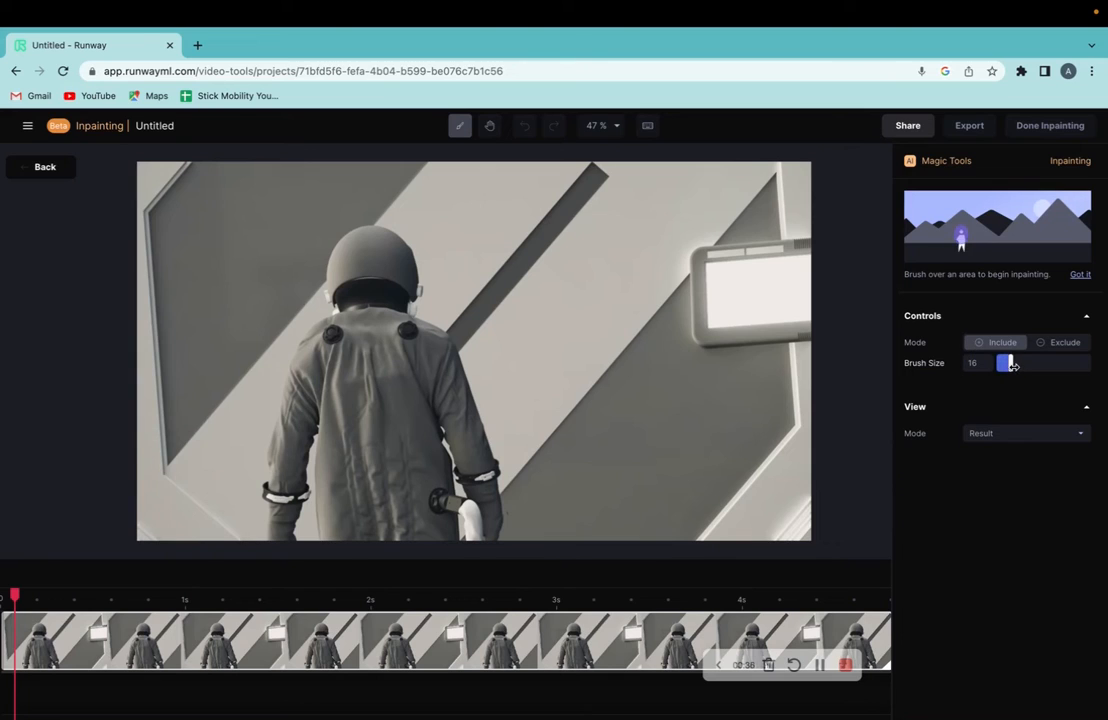
{"action": "left_click_drag", "start_coordinate": [1008, 362], "coordinate": [1044, 362]}
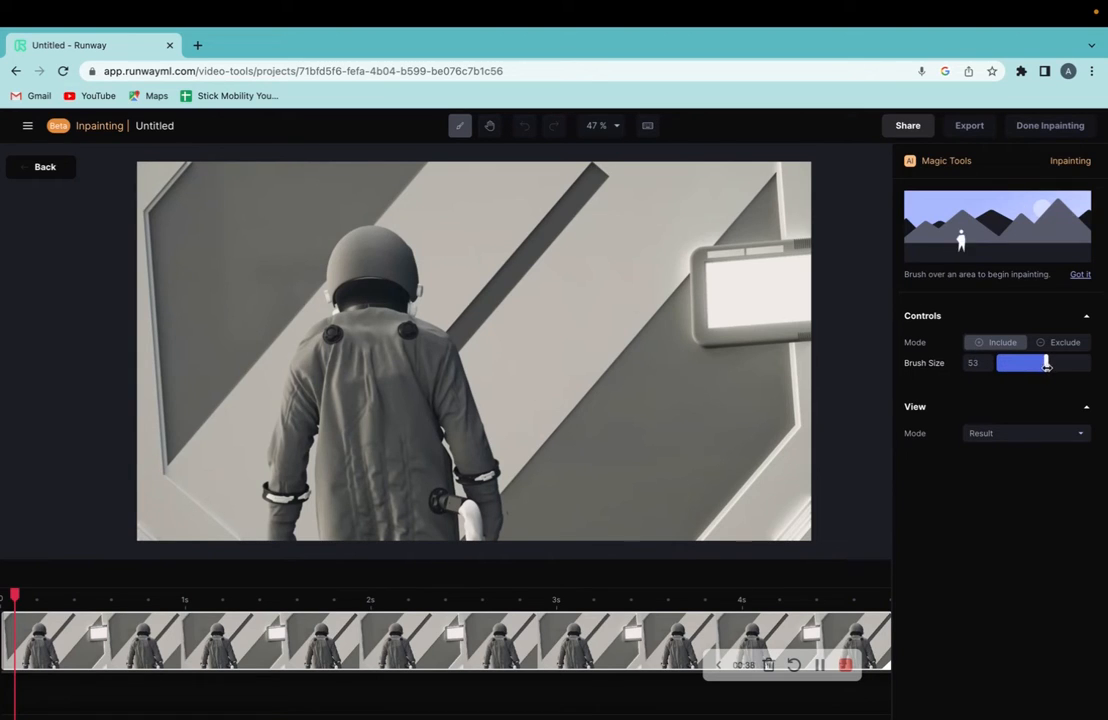
{"action": "left_click_drag", "start_coordinate": [1020, 364], "coordinate": [1050, 364]}
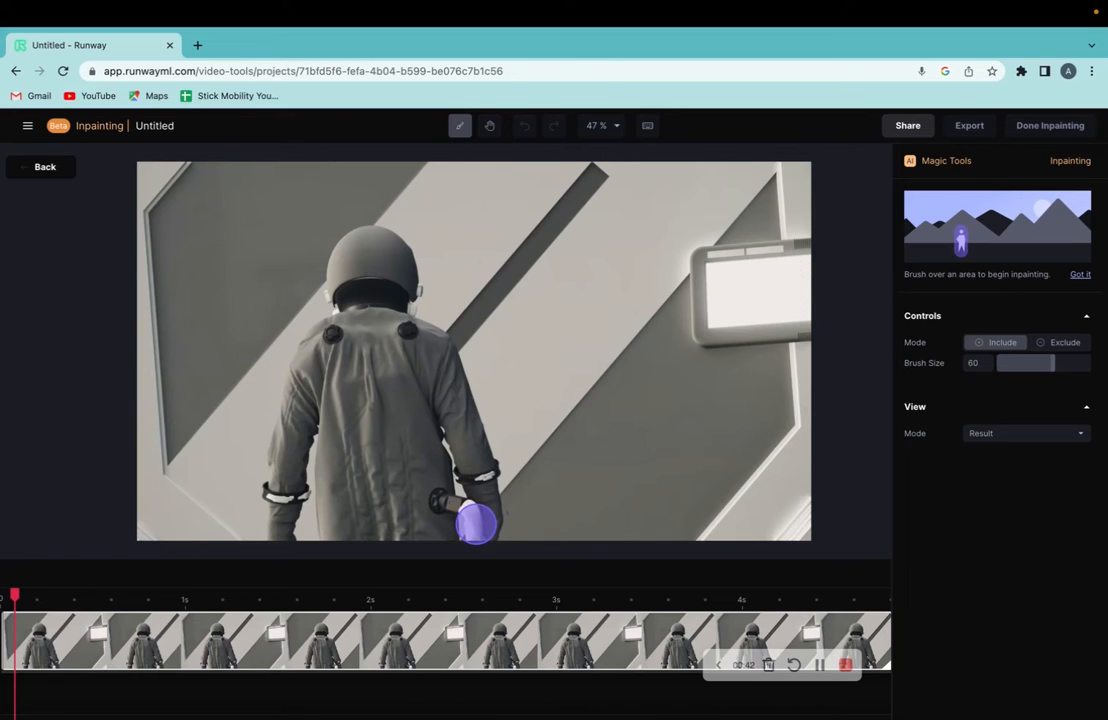
- Mask the astronaut's hand, arm, body and back in Include mode until fully covered
{"action": "left_click_drag", "start_coordinate": [476, 524], "coordinate": [444, 370]}
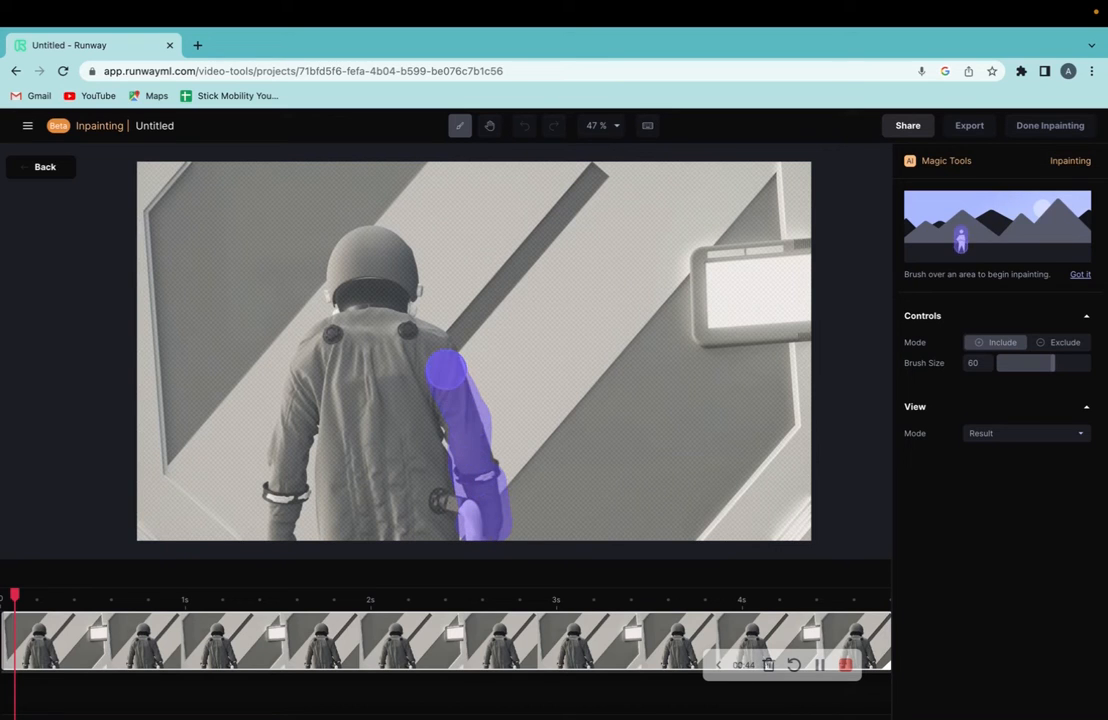
{"action": "left_click_drag", "start_coordinate": [444, 360], "coordinate": [390, 290]}
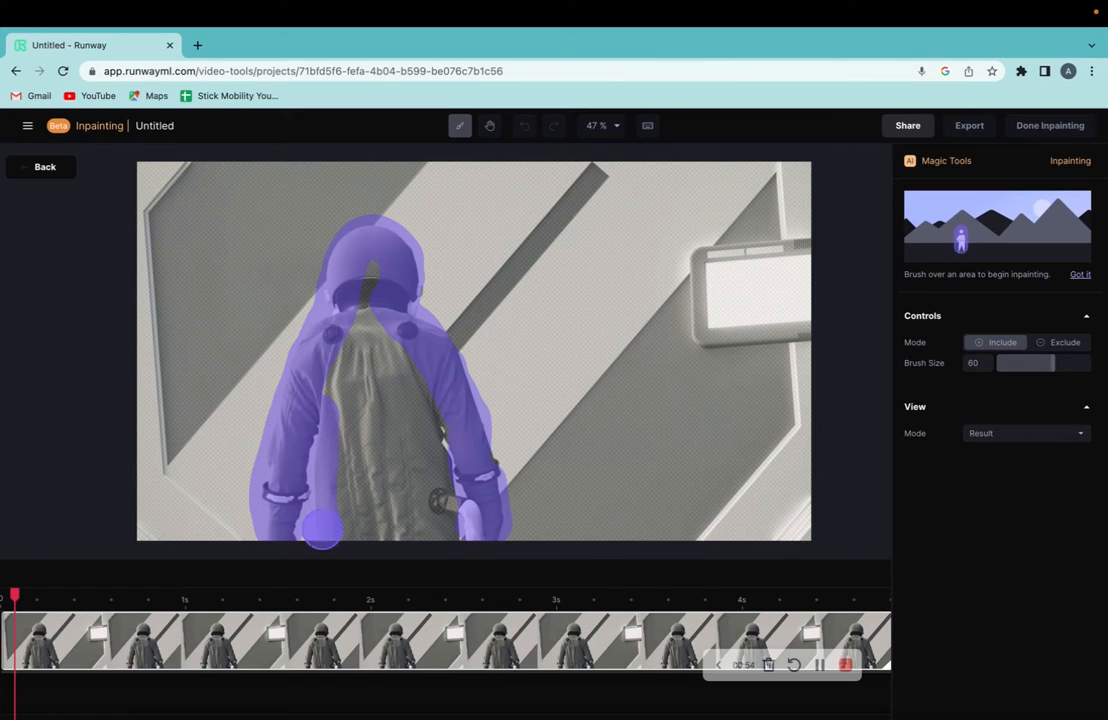
{"action": "left_click_drag", "start_coordinate": [322, 530], "coordinate": [396, 370]}
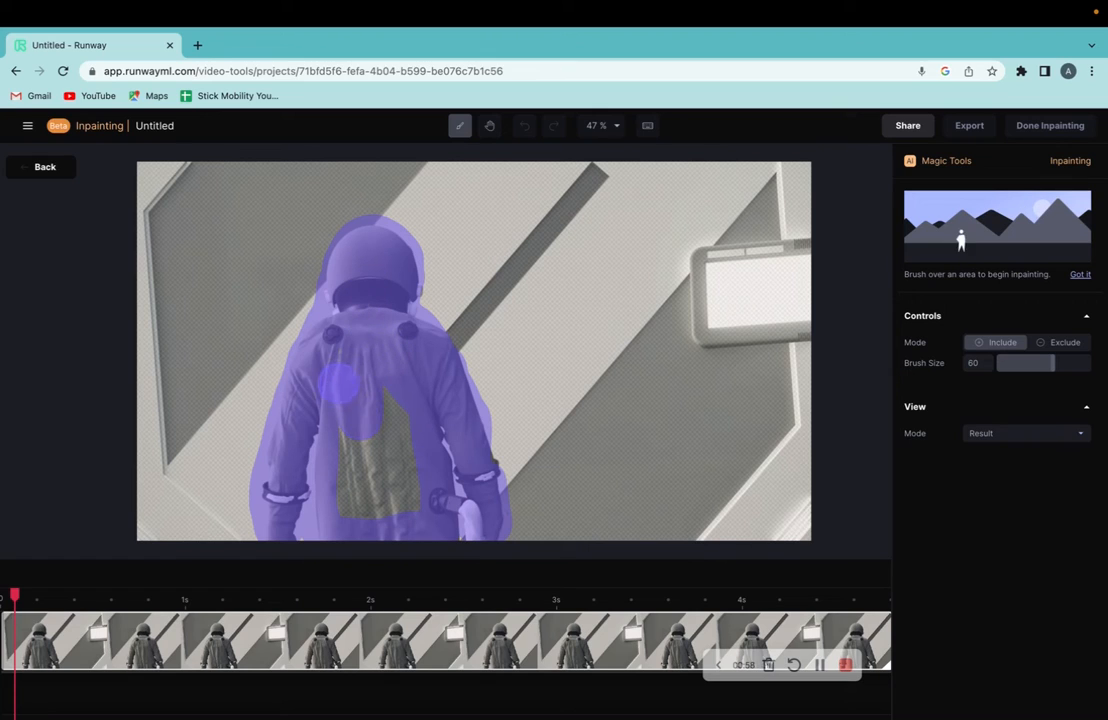
{"action": "left_click_drag", "start_coordinate": [340, 380], "coordinate": [410, 470]}
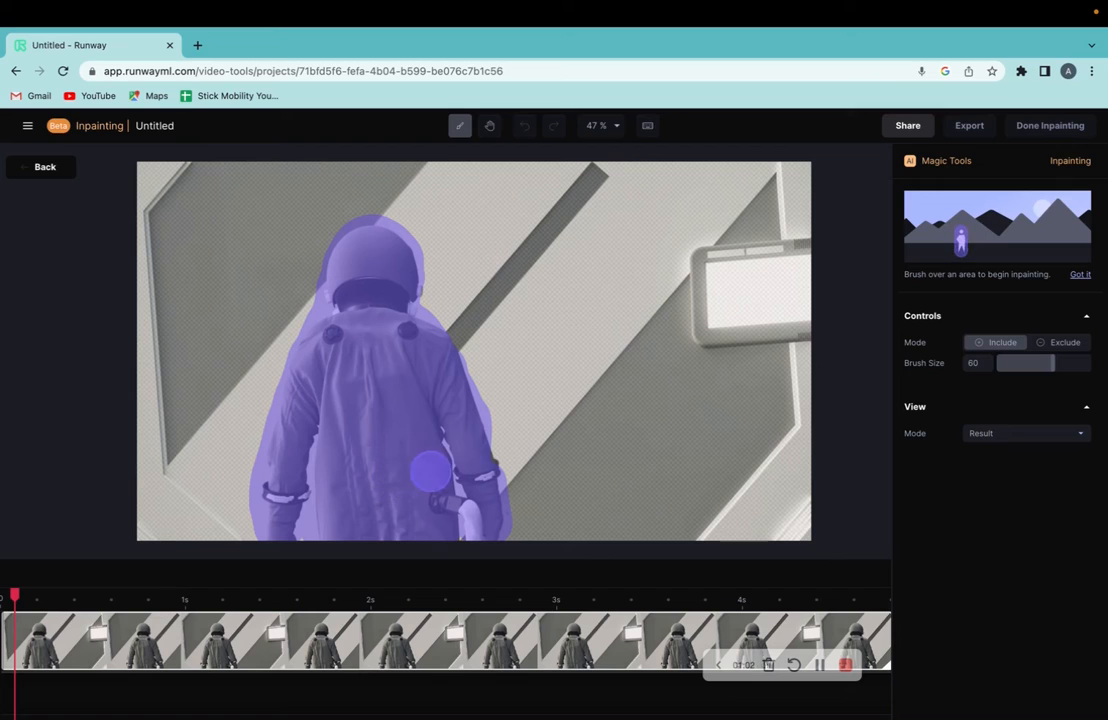
{"action": "left_click_drag", "start_coordinate": [428, 472], "coordinate": [470, 460]}
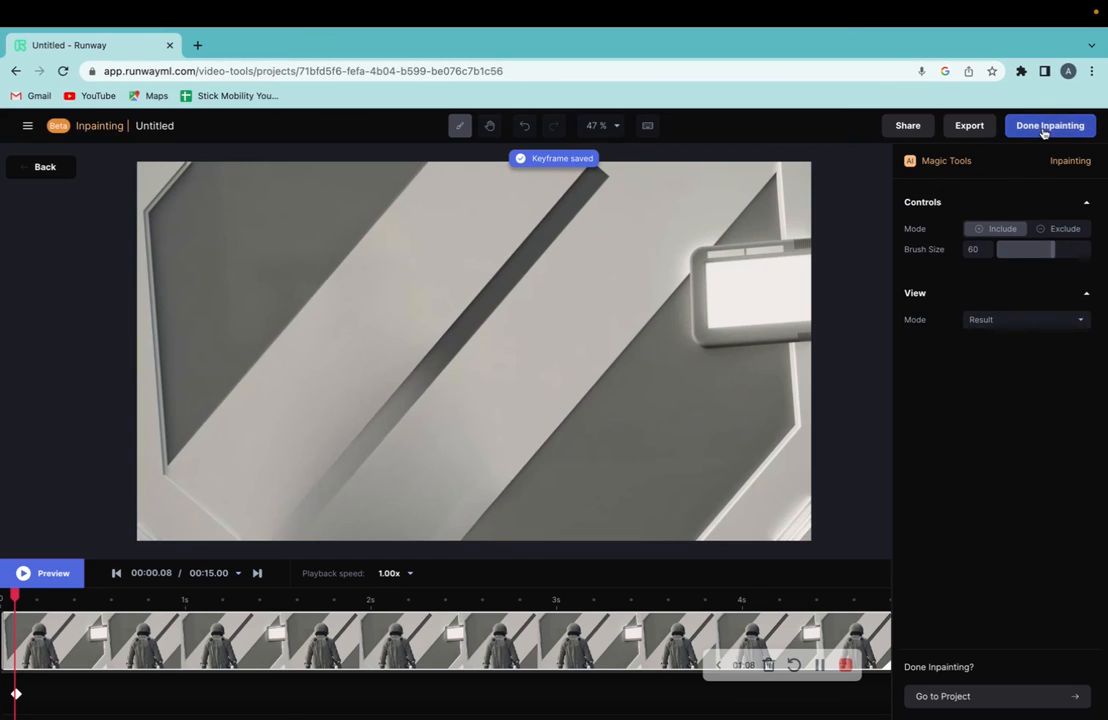
- Confirm Done Inpainting and play the astronaut-free corridor clip on the timeline
{"action": "left_click", "coordinate": [1048, 124]}
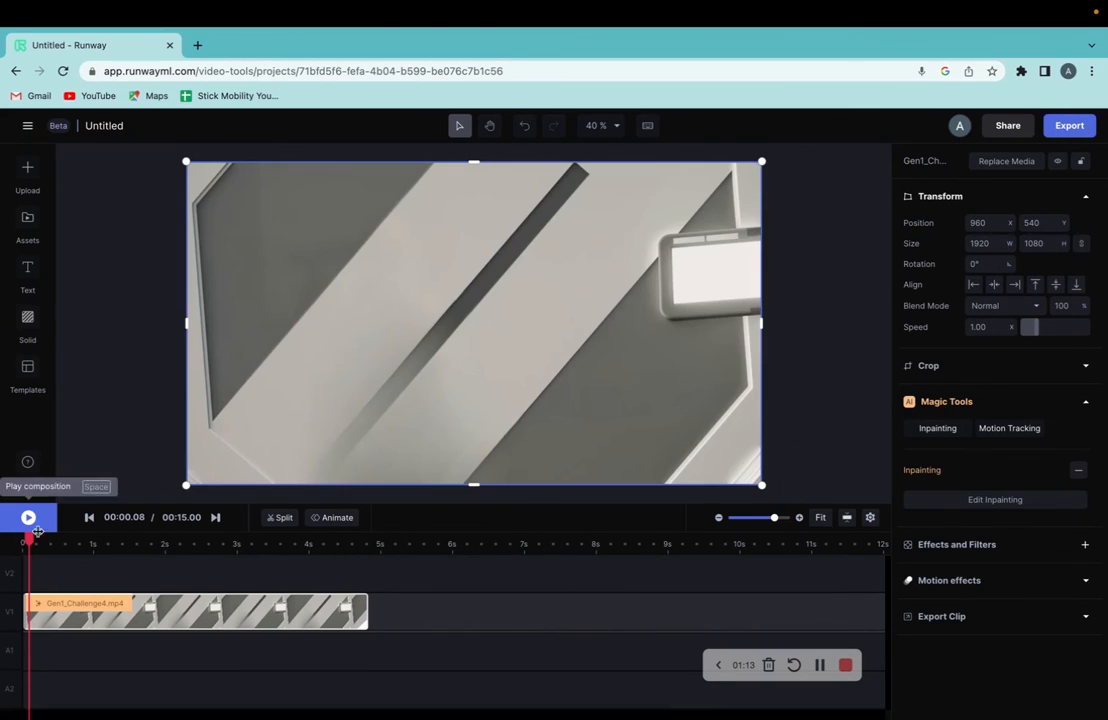
{"action": "left_click", "coordinate": [28, 516]}
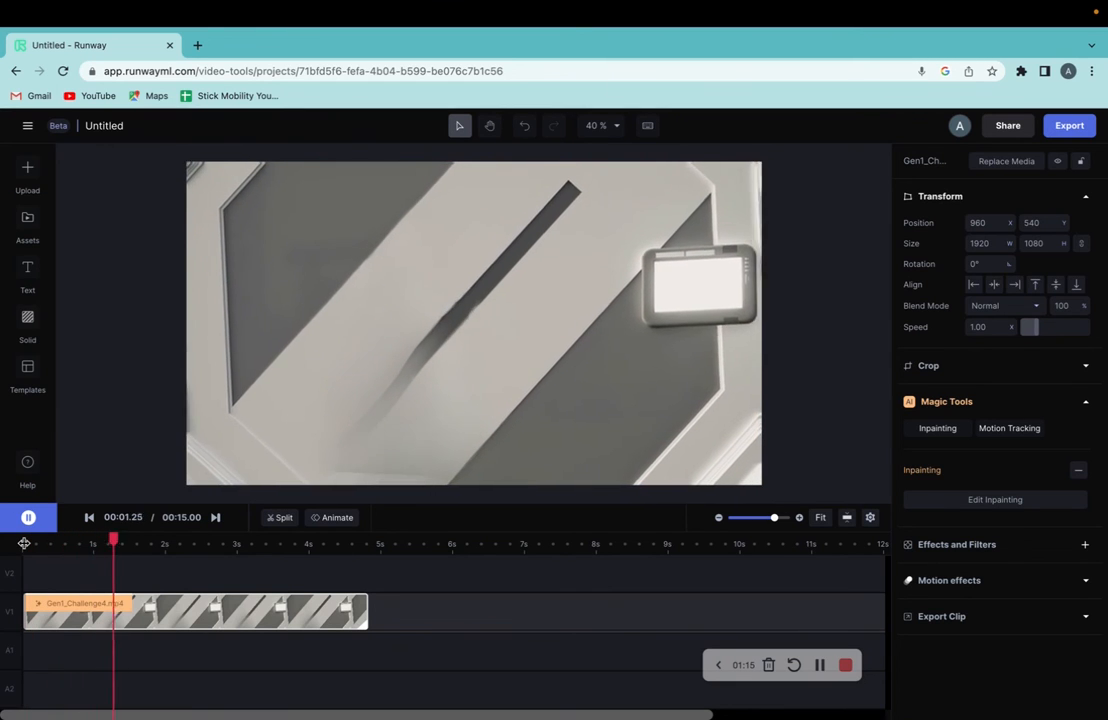